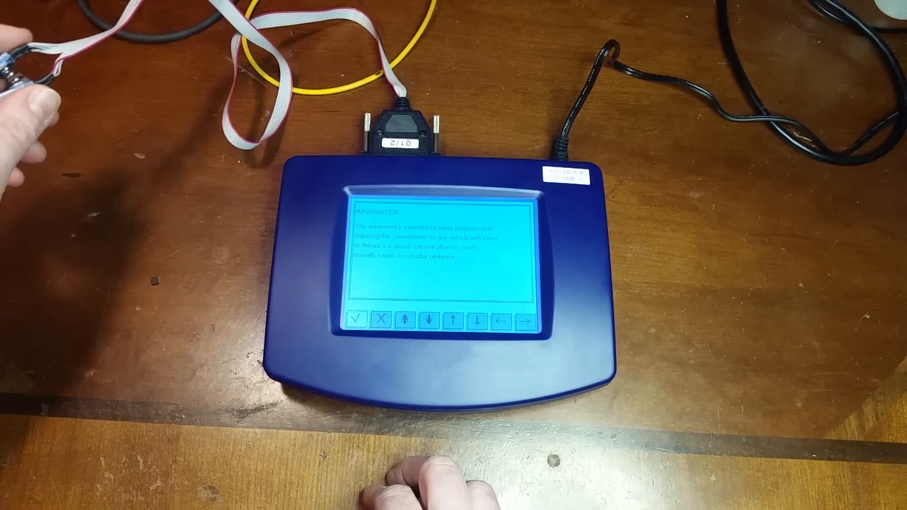
# - Choose CAR/TRUCK, scroll down to CHEVROLET, and confirm it as the manufacturer
pyautogui.click(357, 319)
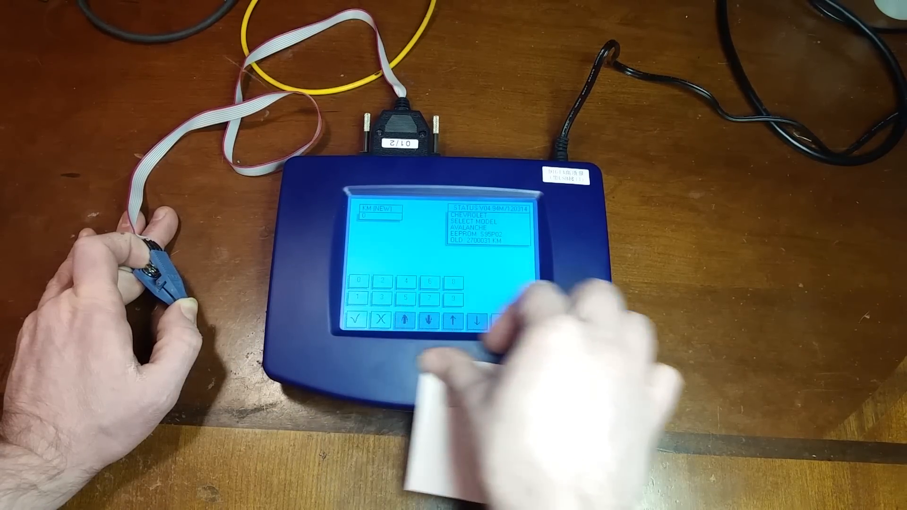
pyautogui.click(355, 319)
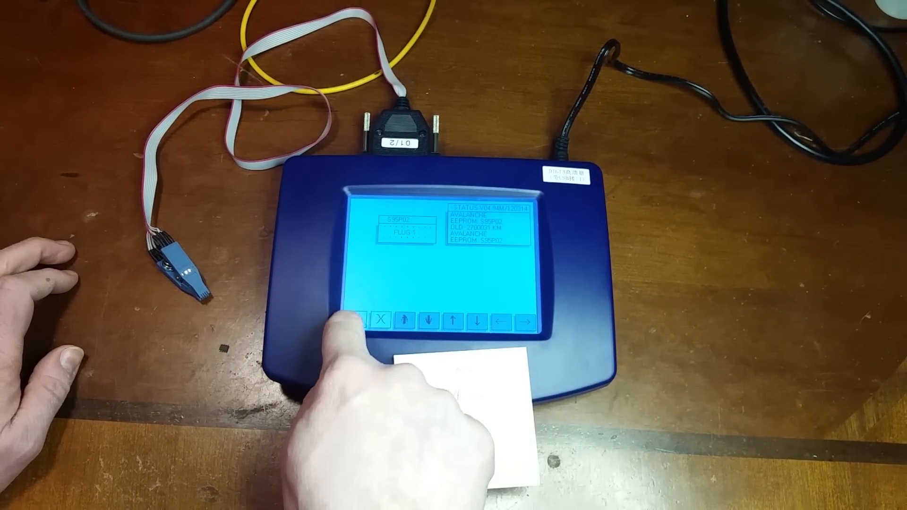
pyautogui.click(358, 318)
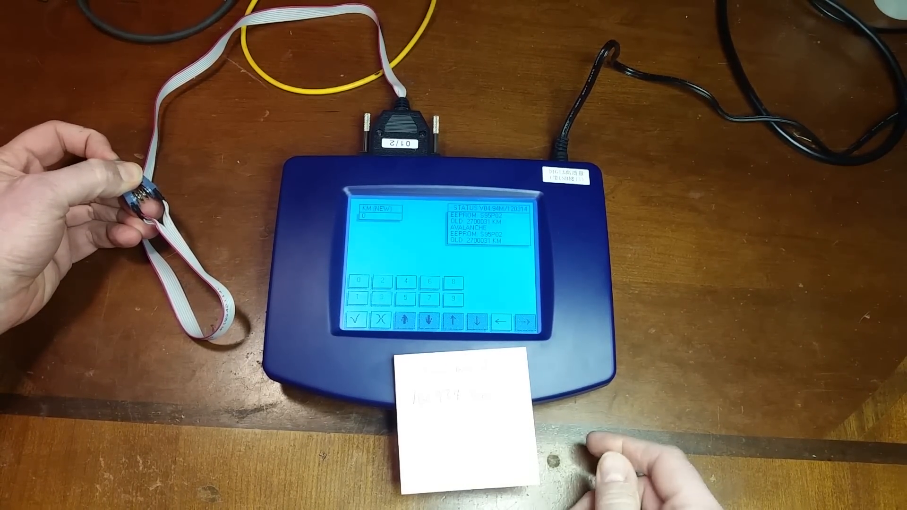
pyautogui.click(358, 320)
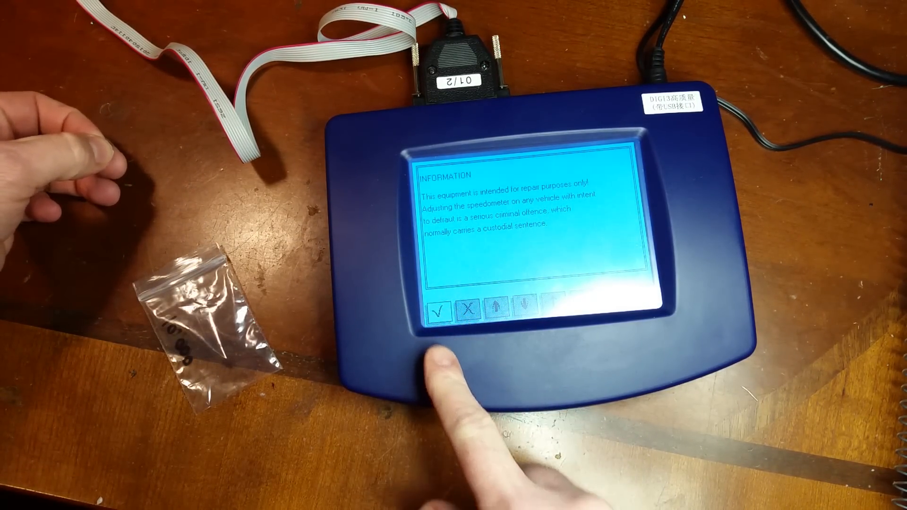
pyautogui.click(440, 308)
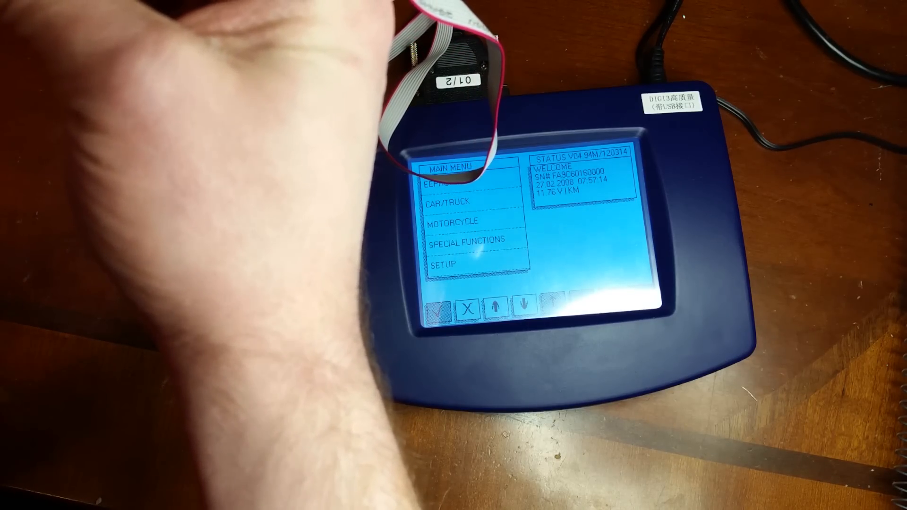
pyautogui.click(460, 200)
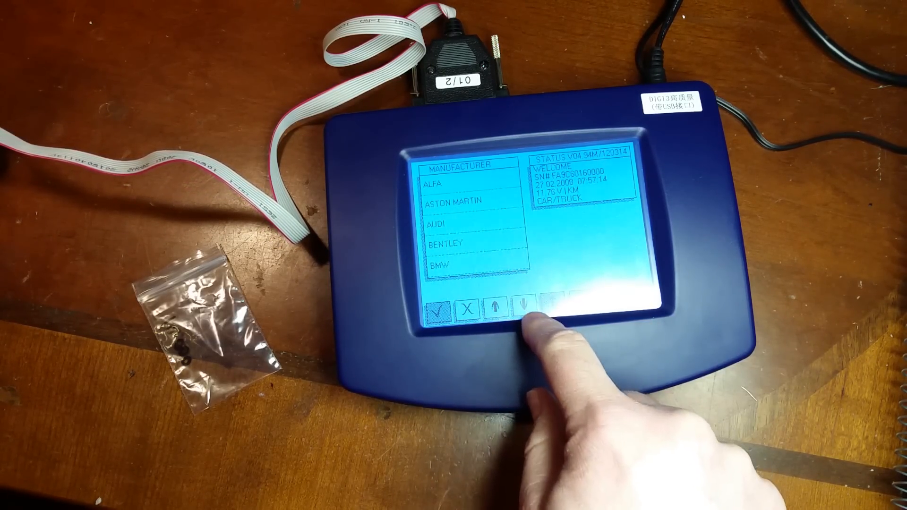
pyautogui.click(520, 308)
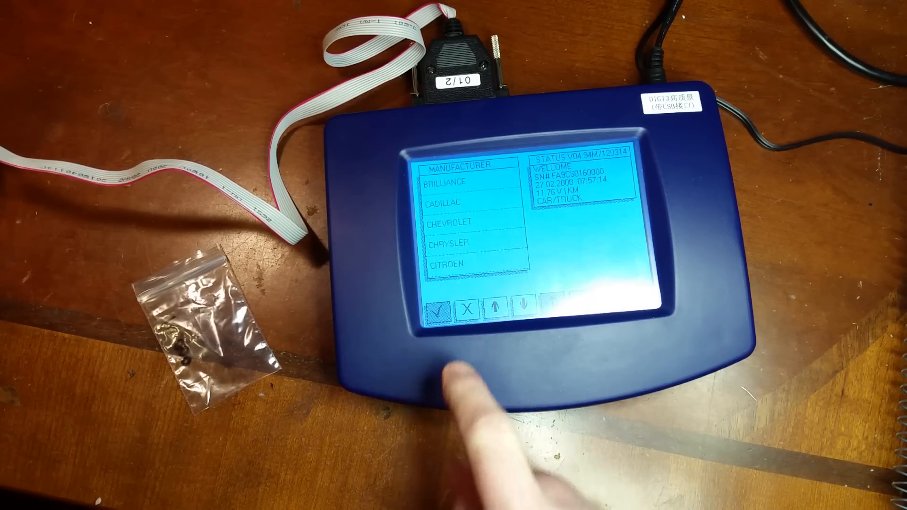
pyautogui.click(441, 307)
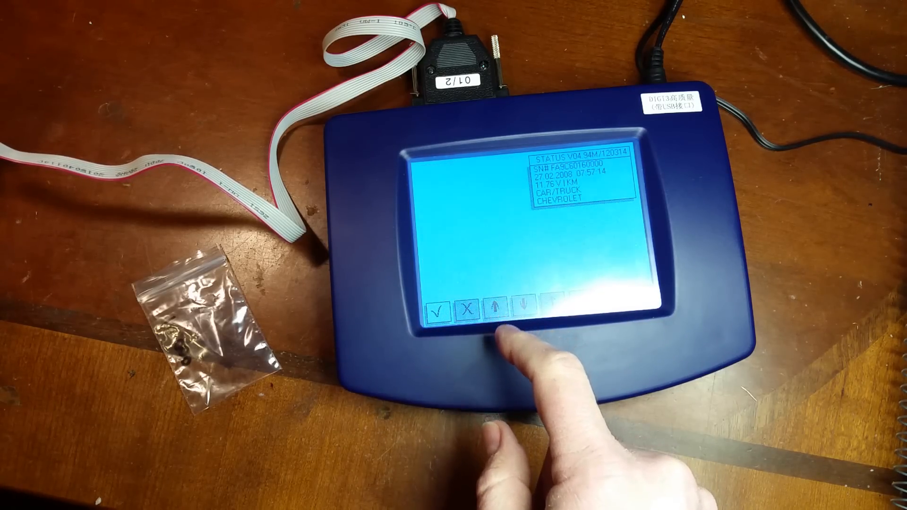